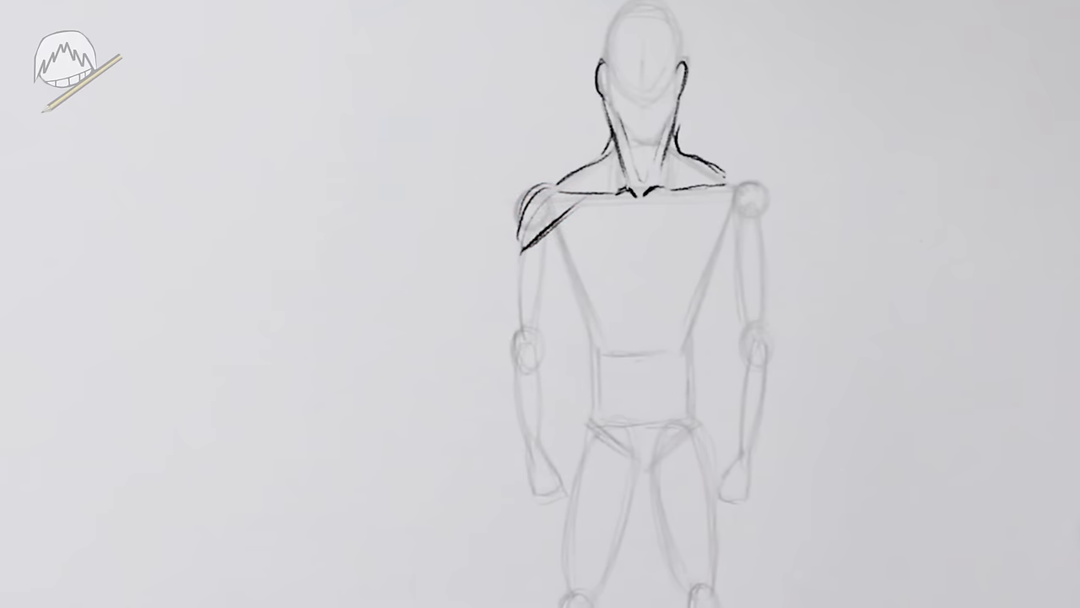
# Paint an elongated red muscle stroke down the upper arm below the left shoulder.
pyautogui.moveTo(532, 228); pyautogui.dragTo(541, 312)
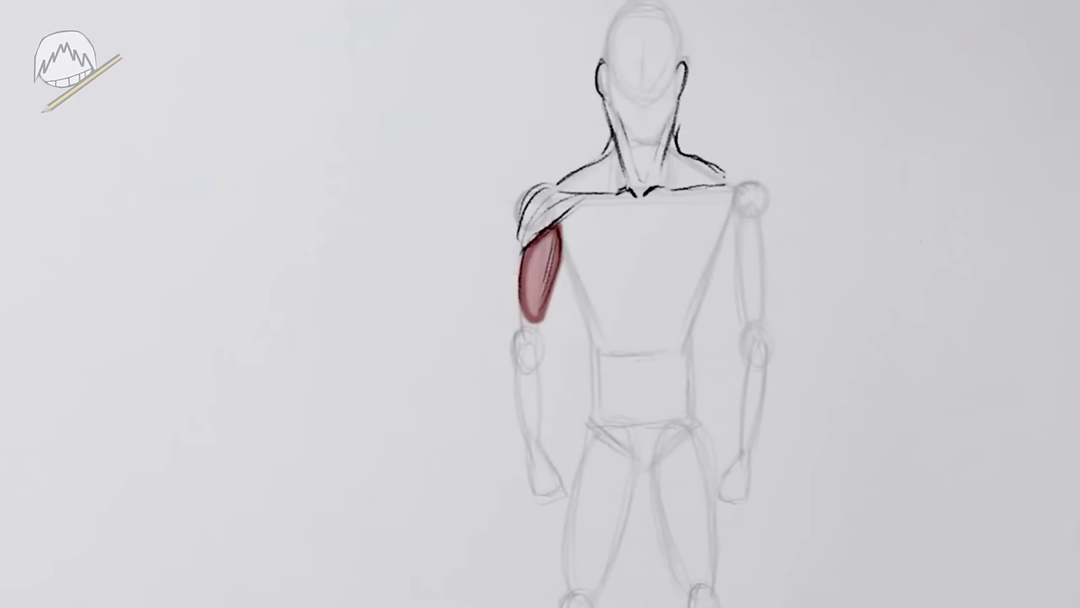